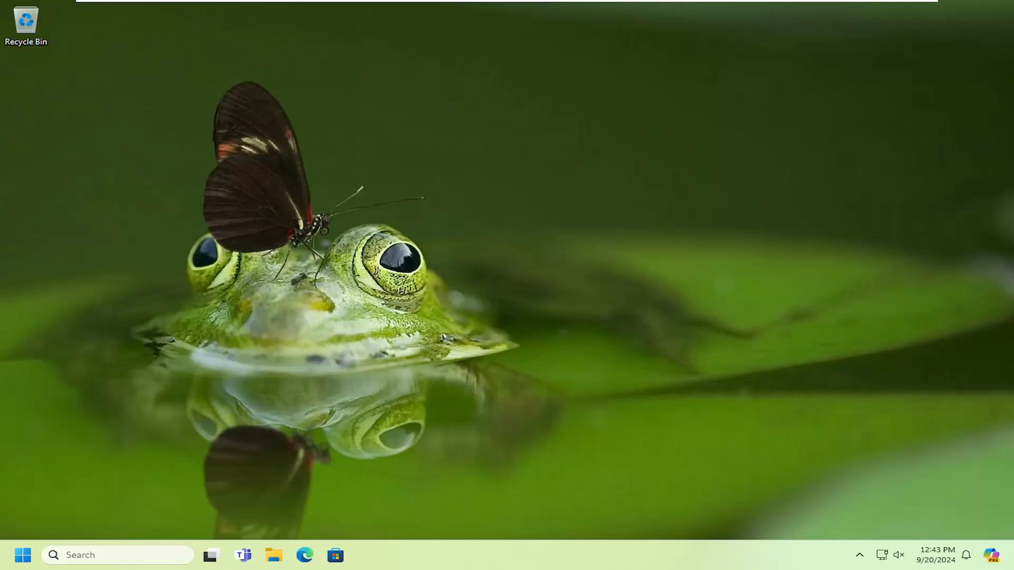
pyautogui.moveTo(167, 401)
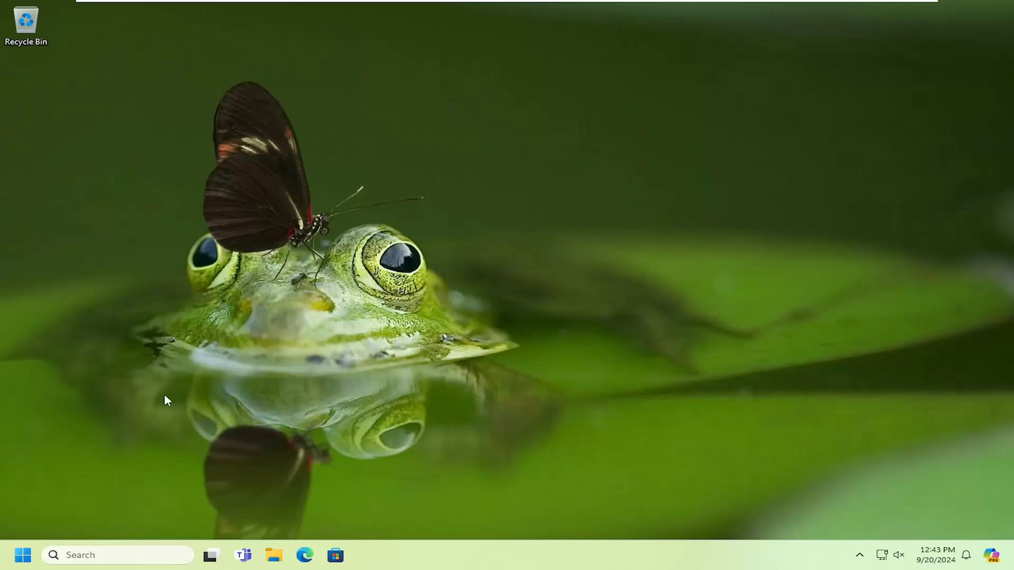
# Search Start for regedit and run Registry Editor as administrator.
pyautogui.click(23, 555)
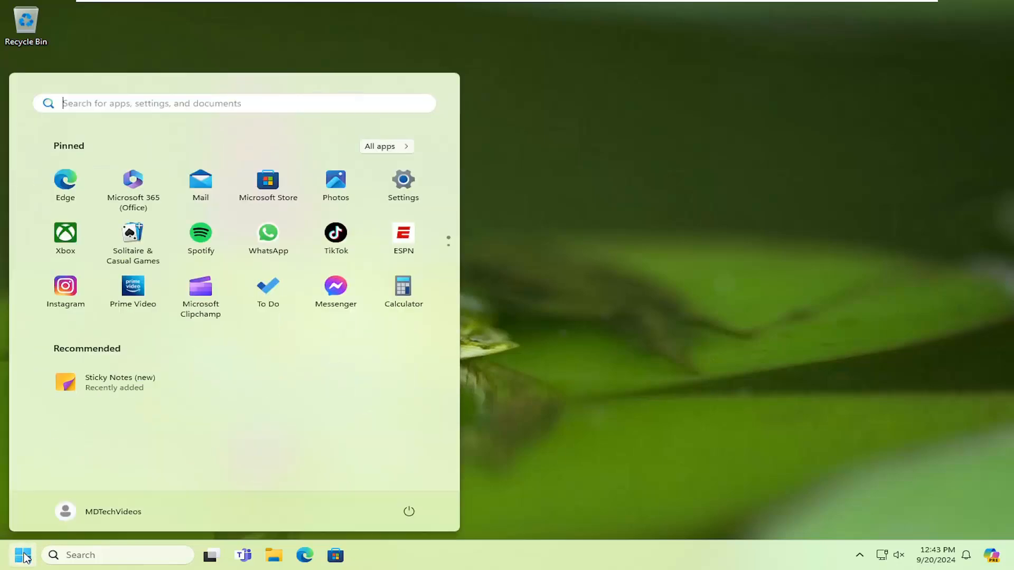
pyautogui.write('regedit')
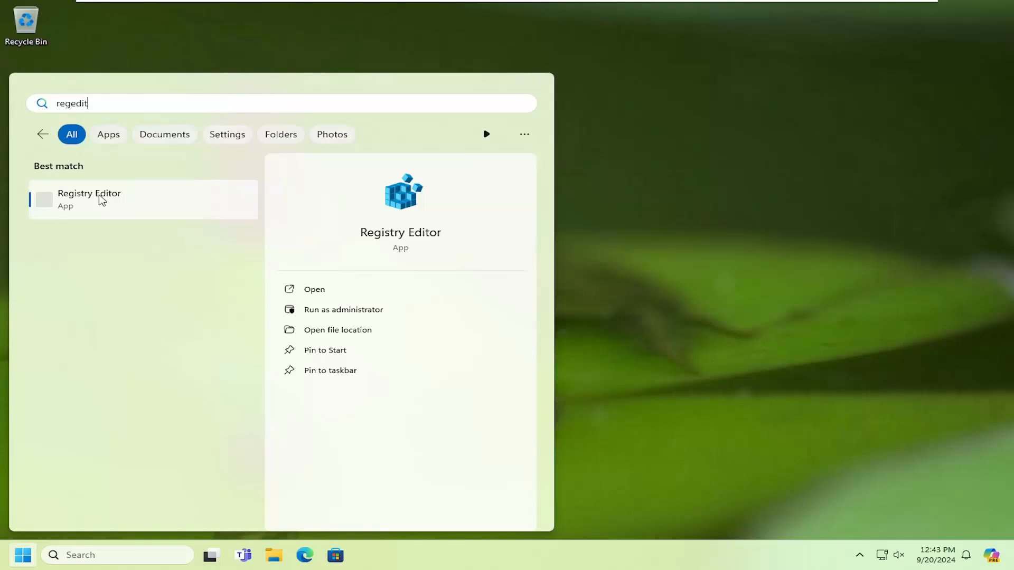
pyautogui.rightClick(88, 198)
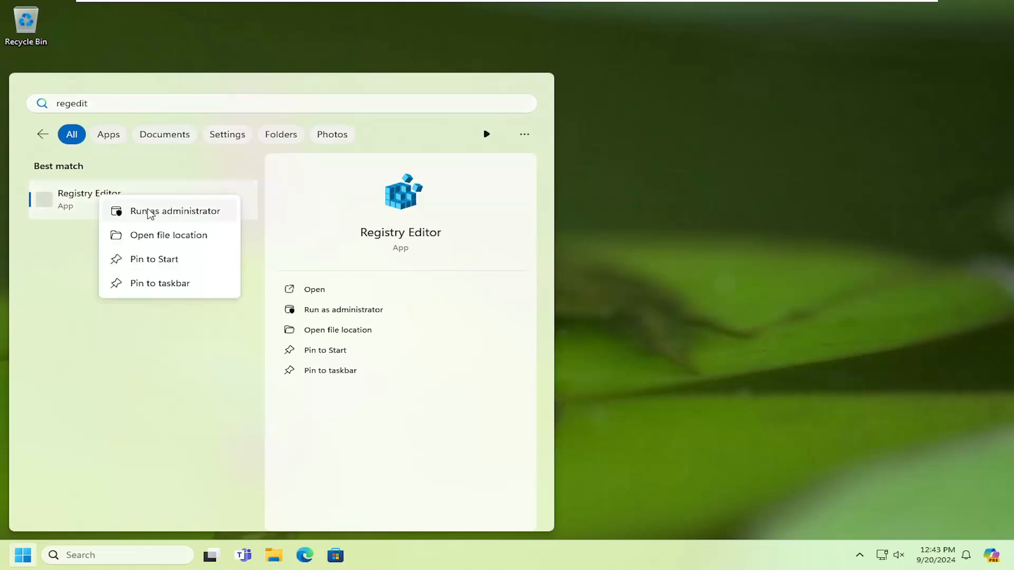
pyautogui.click(174, 211)
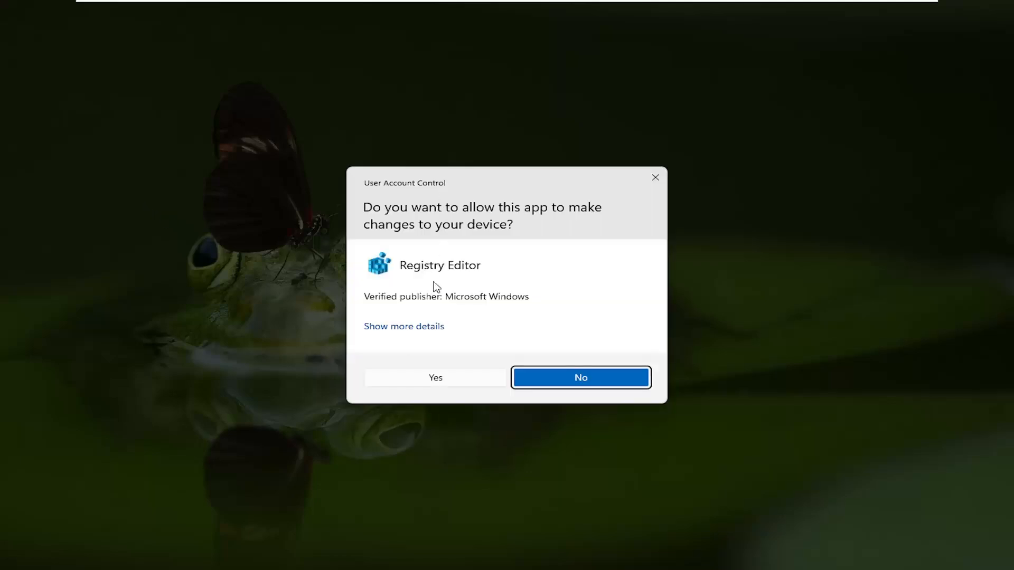
# Allow the UAC prompt, then review and cancel the File > Export and File > Import dialogs.
pyautogui.click(434, 378)
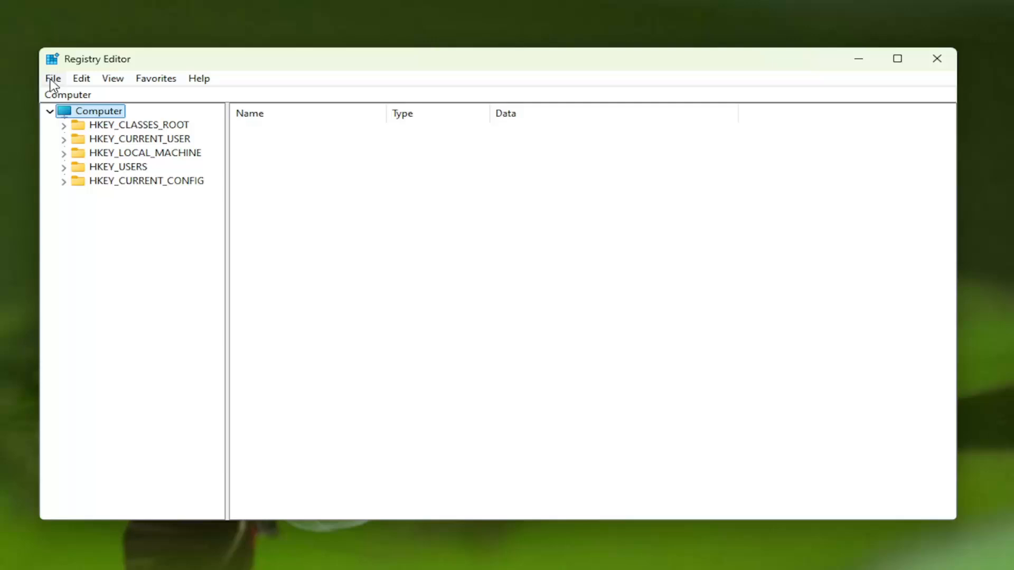
pyautogui.click(53, 77)
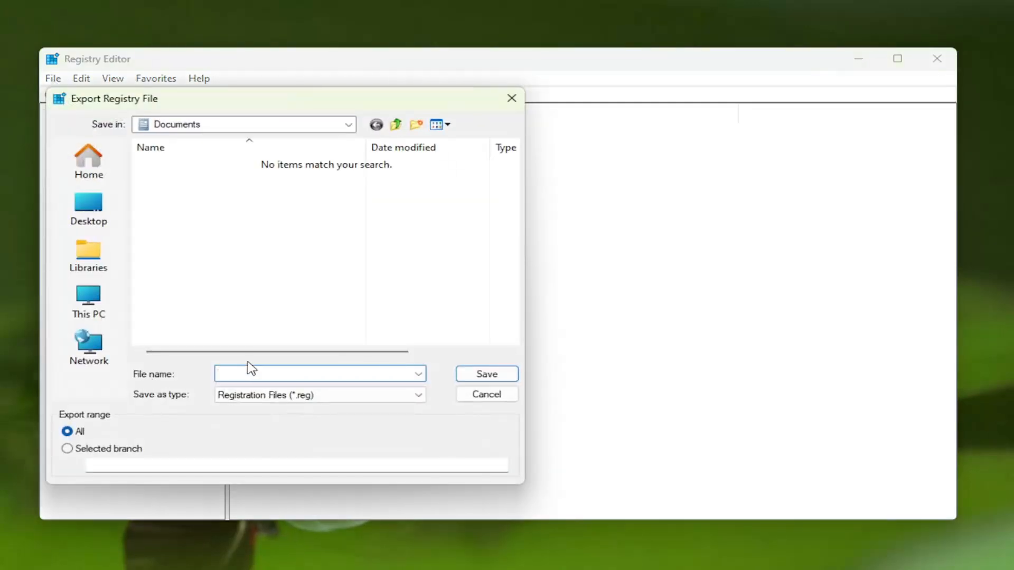
pyautogui.click(317, 374)
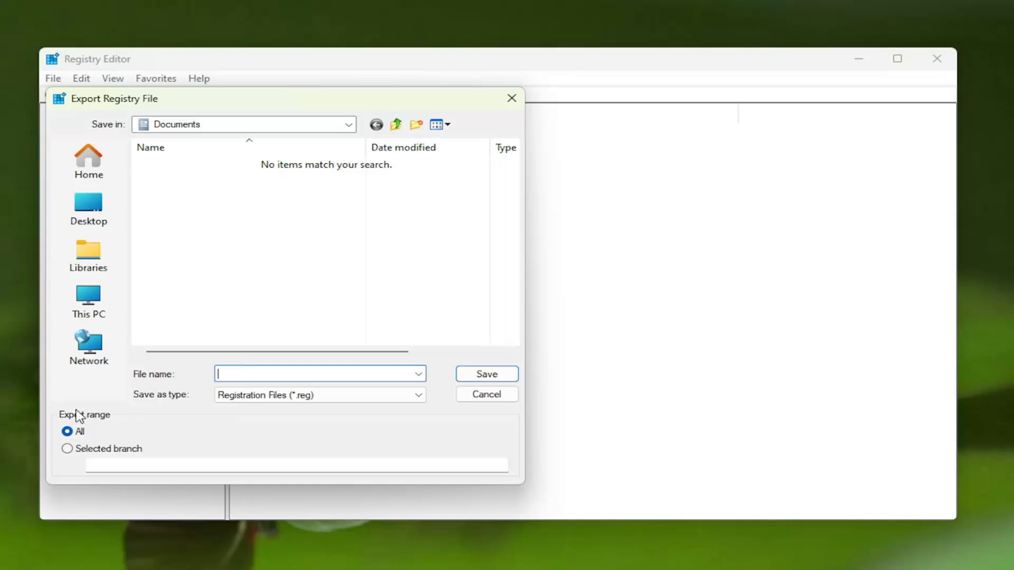
pyautogui.moveTo(137, 168)
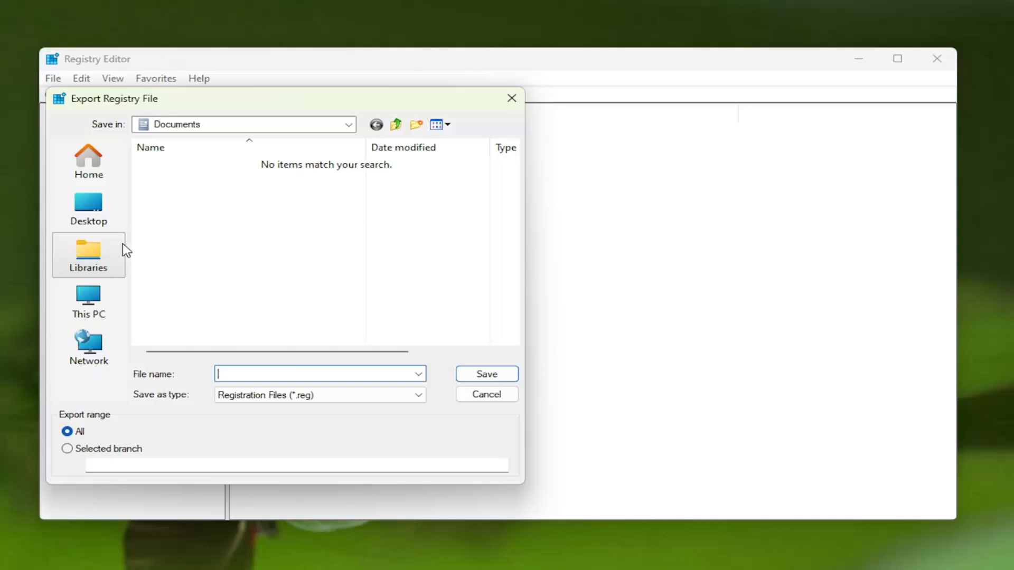
pyautogui.moveTo(246, 344)
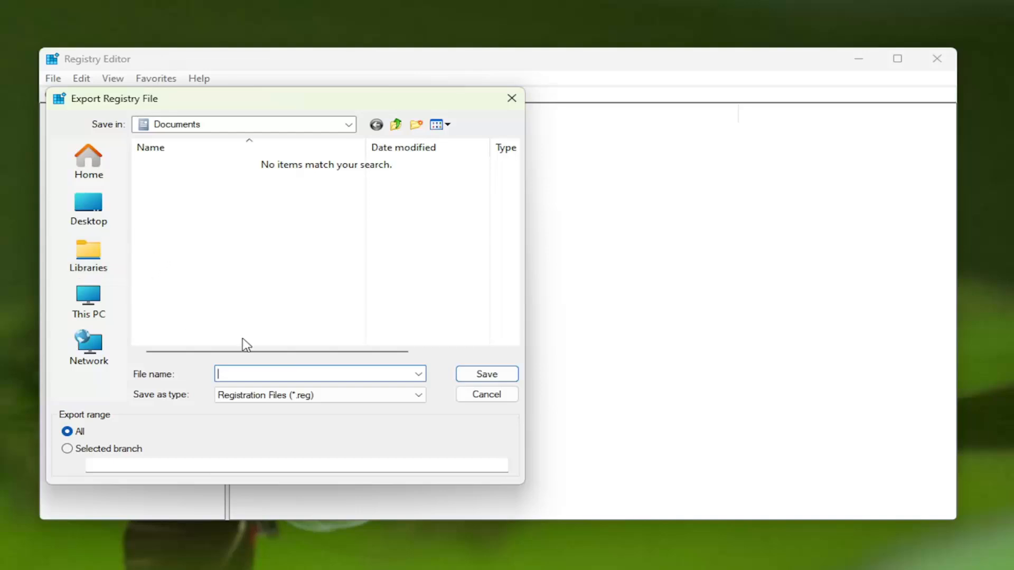
pyautogui.click(486, 394)
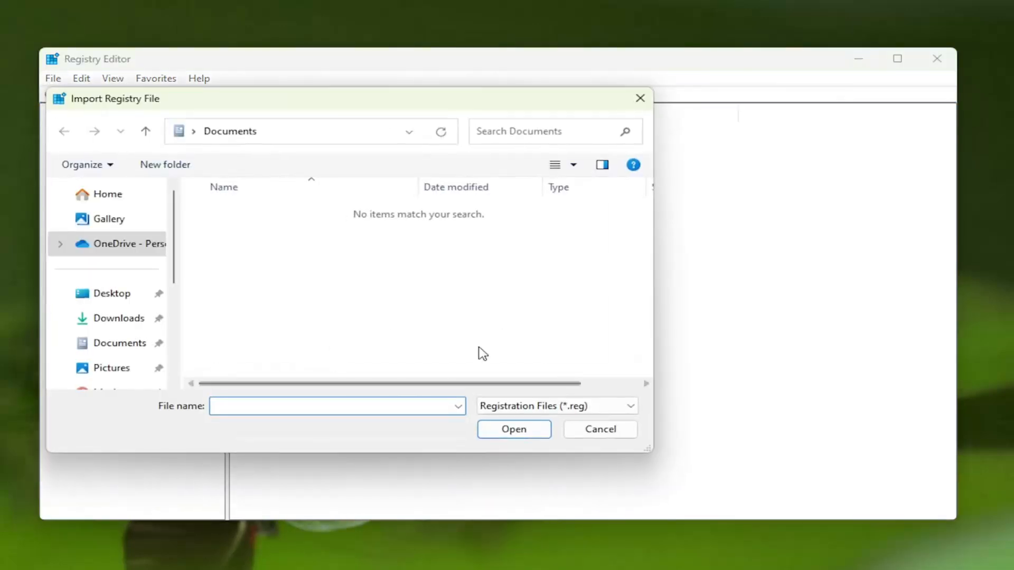
pyautogui.click(599, 429)
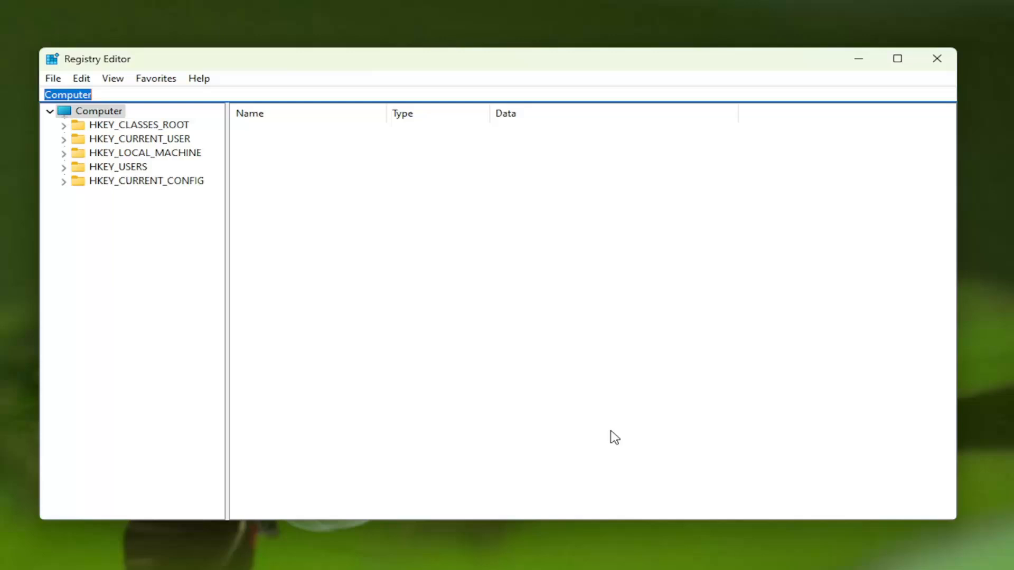
pyautogui.moveTo(611, 421)
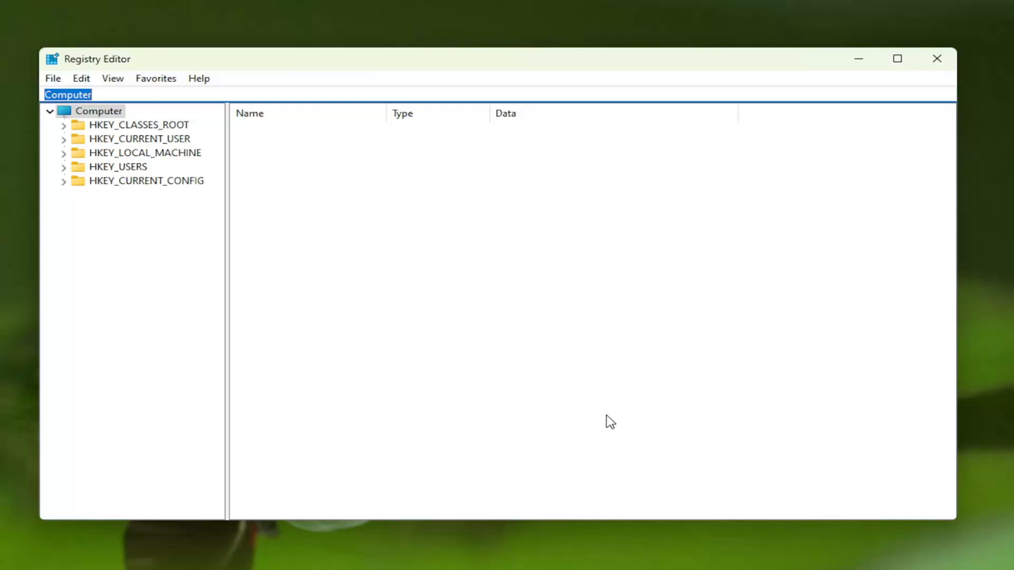
pyautogui.moveTo(592, 412)
pyautogui.write('\\HKEY_LOCAL_MACHINE\\SOFTWARE')
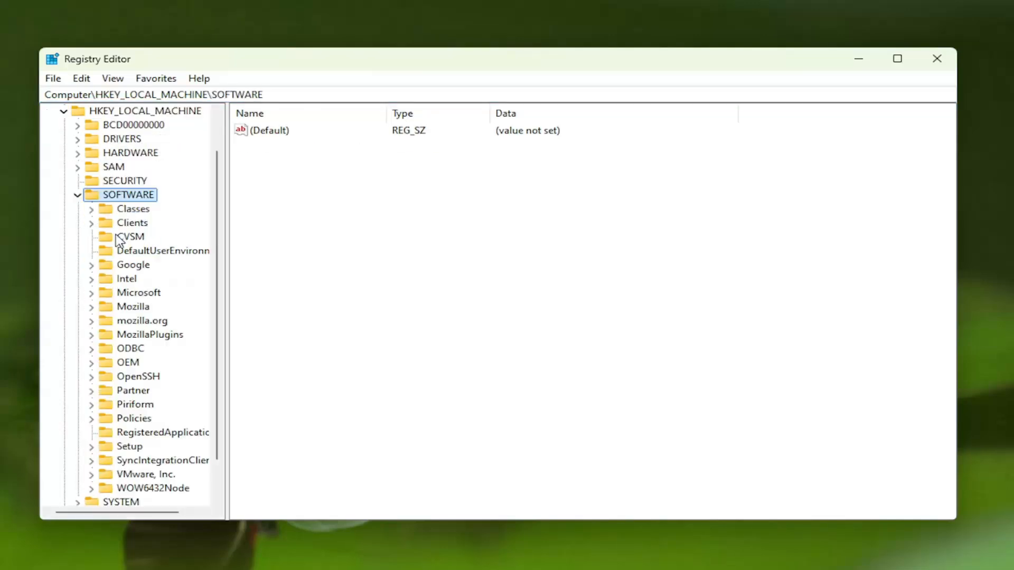
pyautogui.moveTo(123, 405)
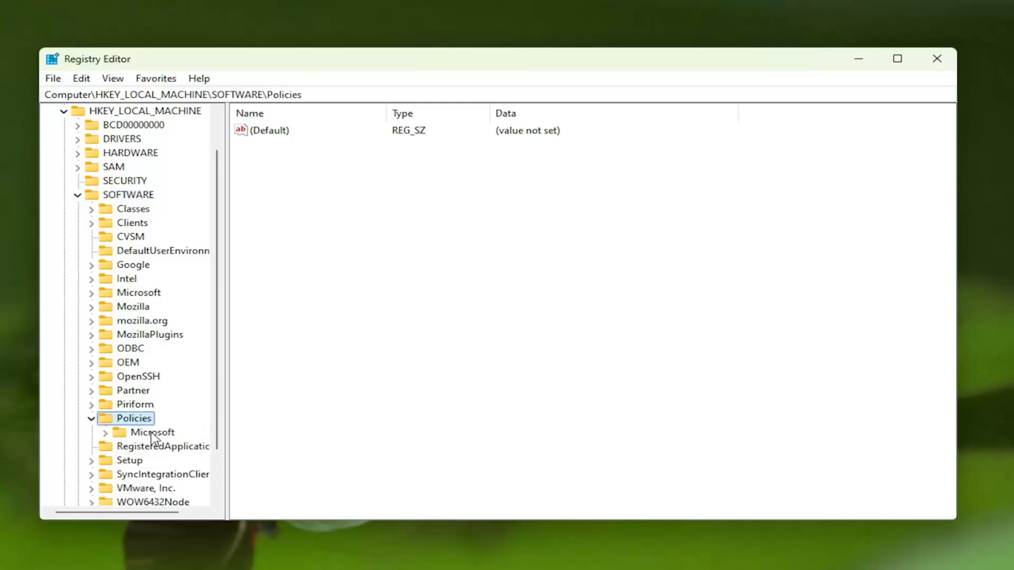
# Create a new key named EdgeUpdate under SOFTWARE\Policies\Microsoft.
pyautogui.click(152, 432)
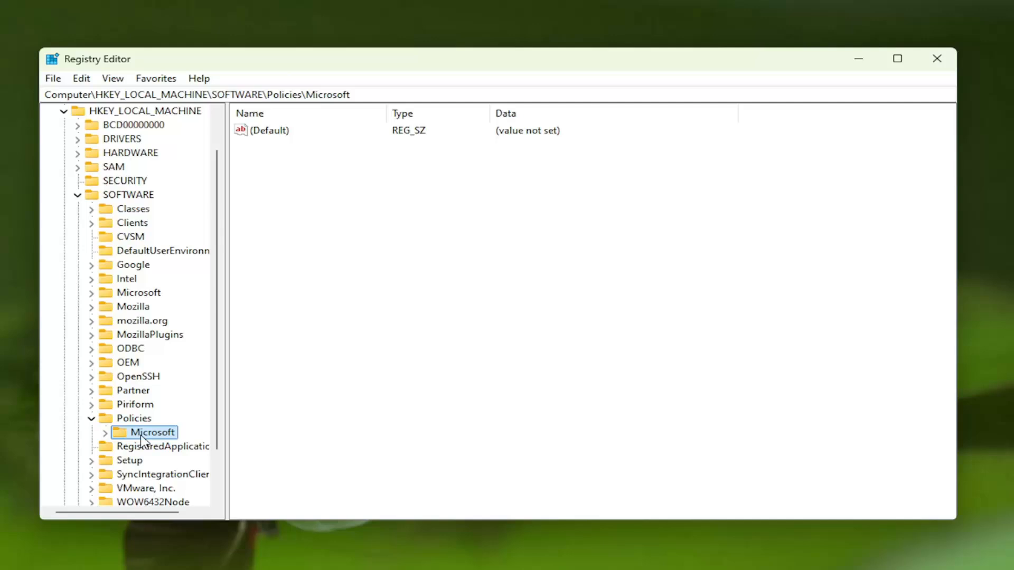
pyautogui.rightClick(154, 432)
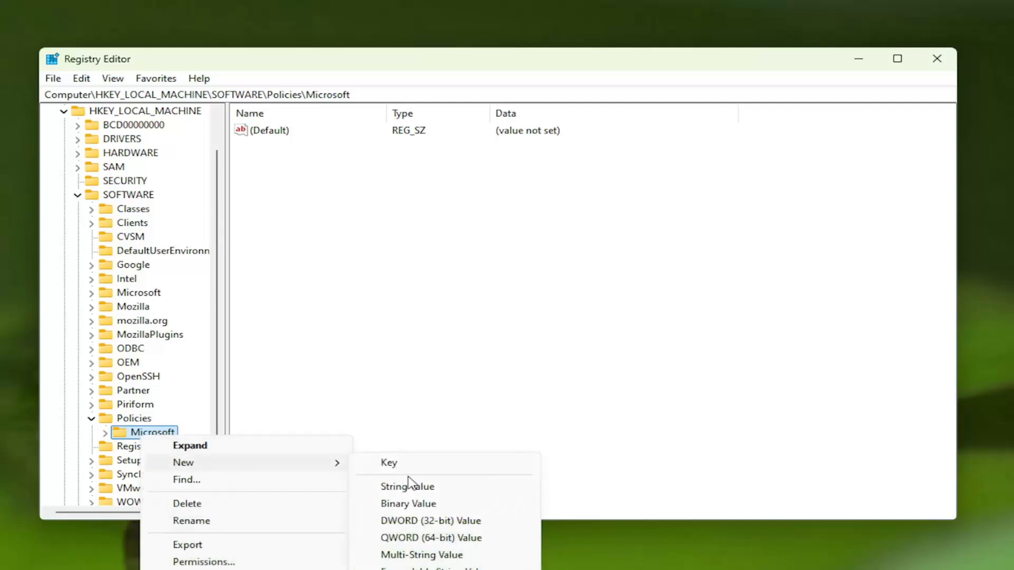
pyautogui.click(389, 463)
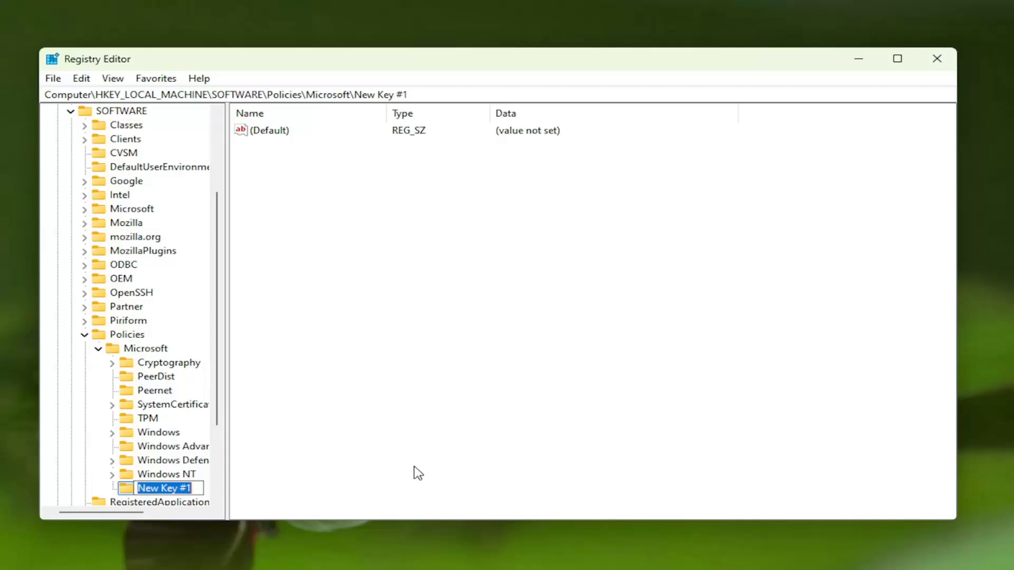
pyautogui.write('EdgeU')
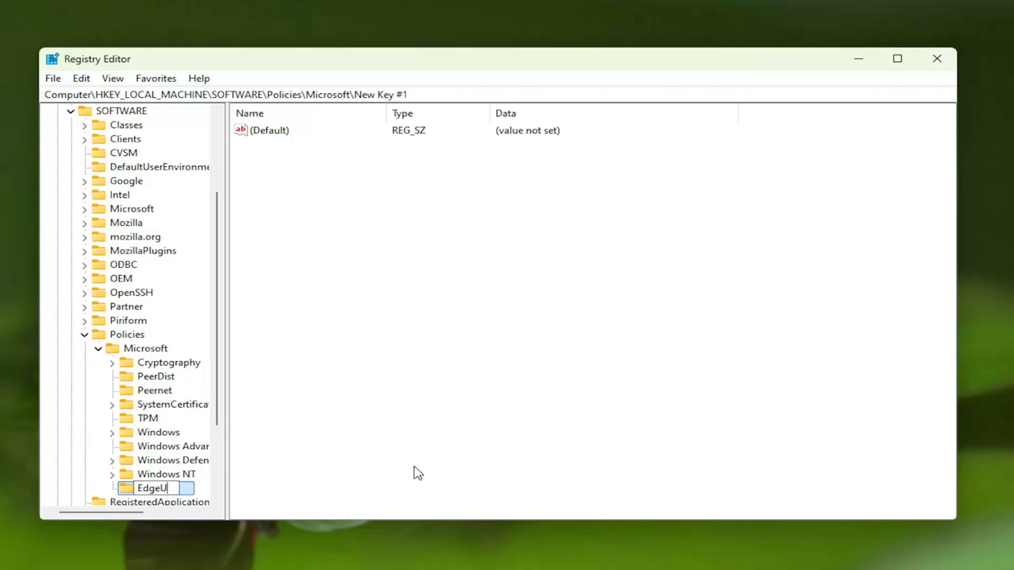
pyautogui.write('pdate')
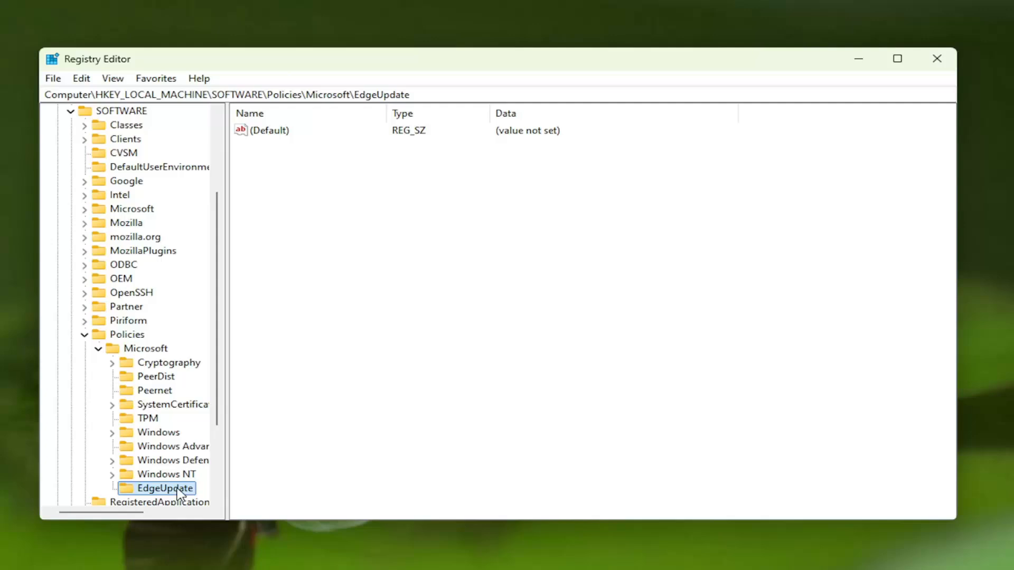
pyautogui.moveTo(428, 250)
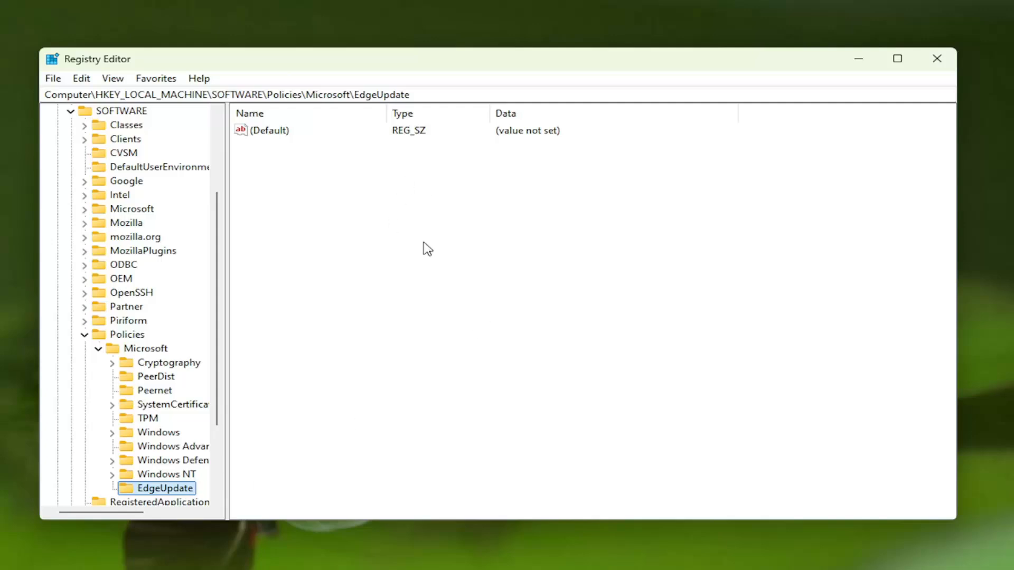
# Add DWORD CreateDesktopShortcutDefault to EdgeUpdate and set its data to 1.
pyautogui.rightClick(427, 248)
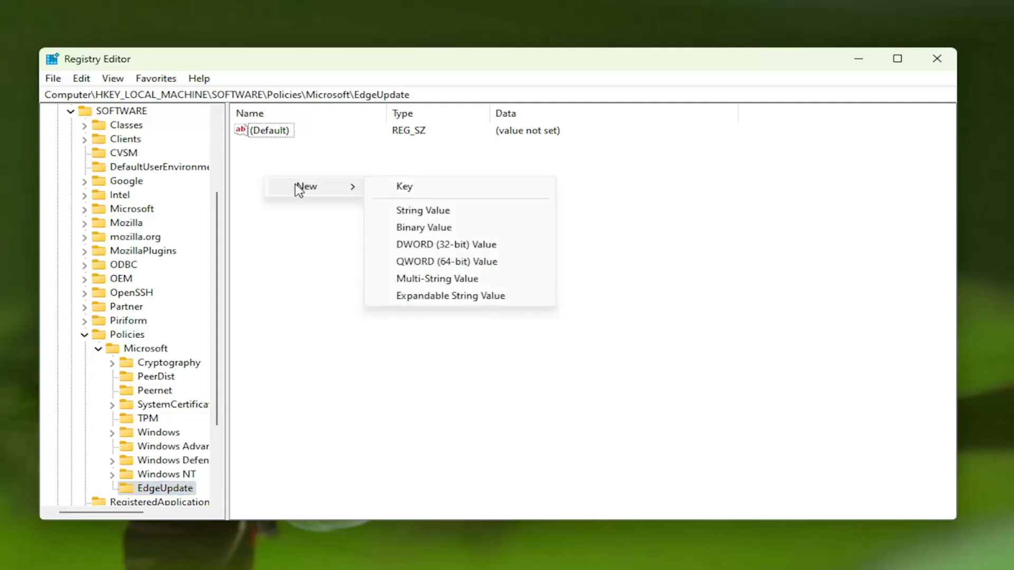
pyautogui.moveTo(423, 249)
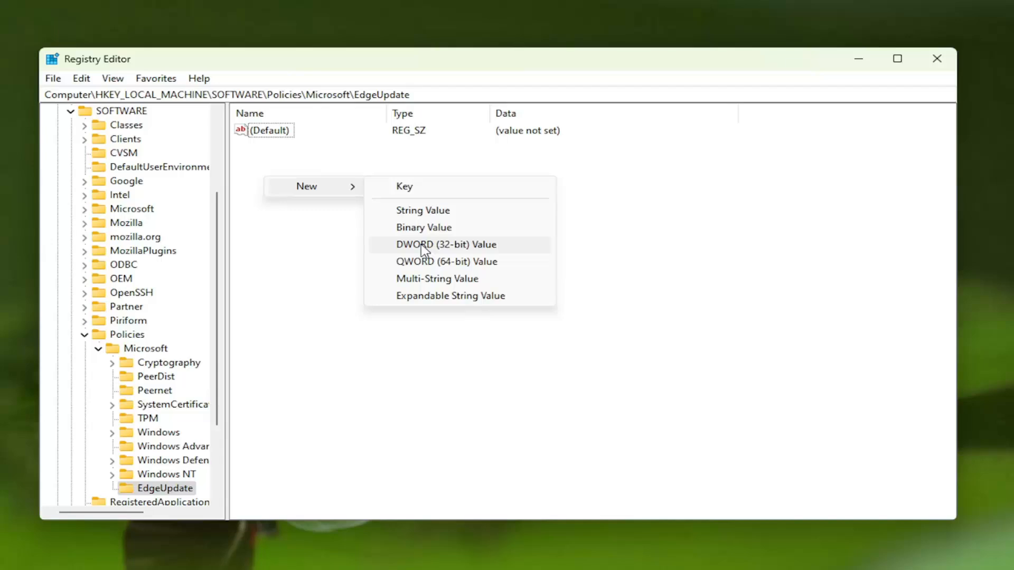
pyautogui.click(445, 244)
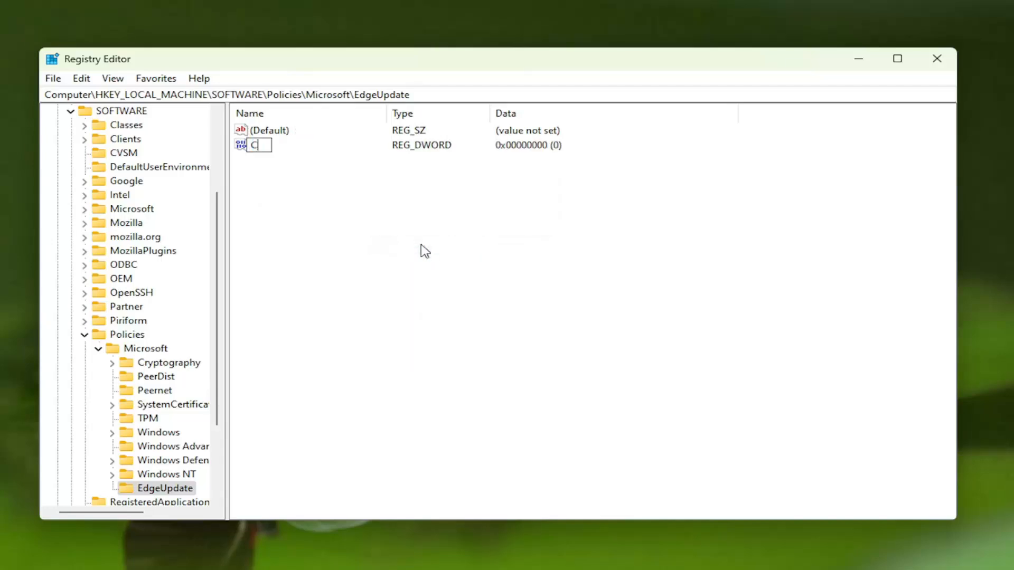
pyautogui.write('reateDesktopShortcutDefault')
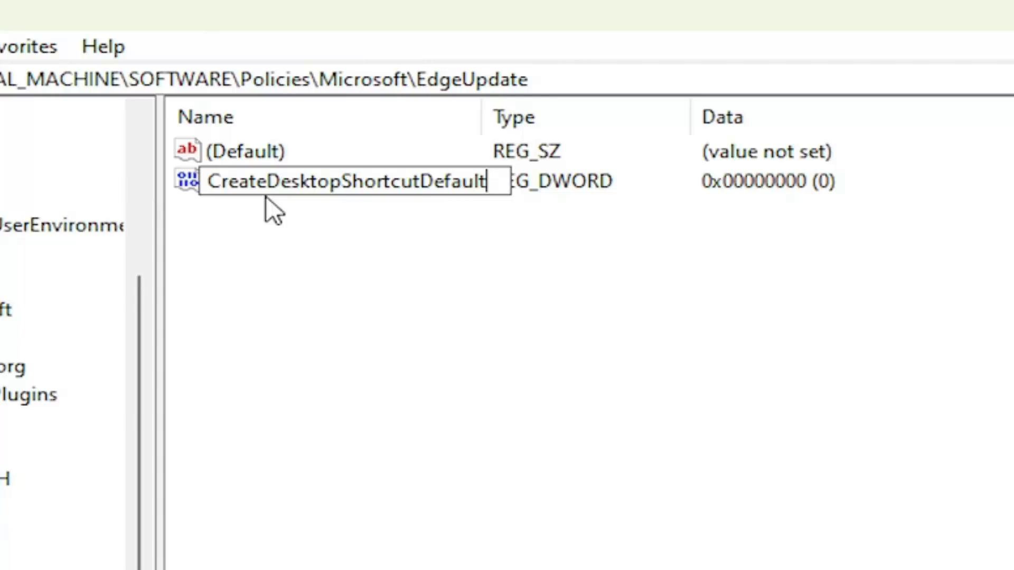
pyautogui.moveTo(486, 243)
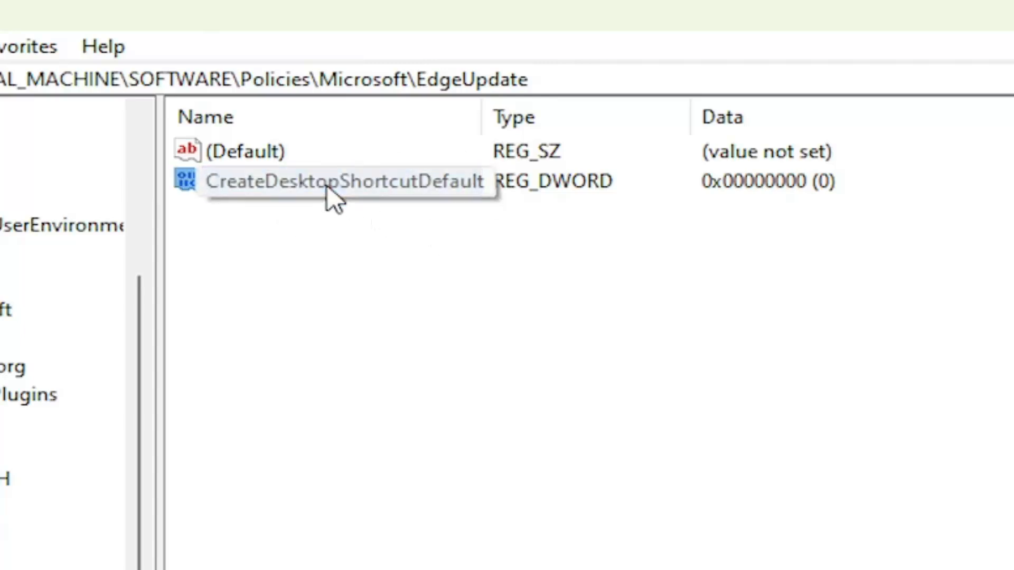
pyautogui.doubleClick(346, 181)
pyautogui.write('1')
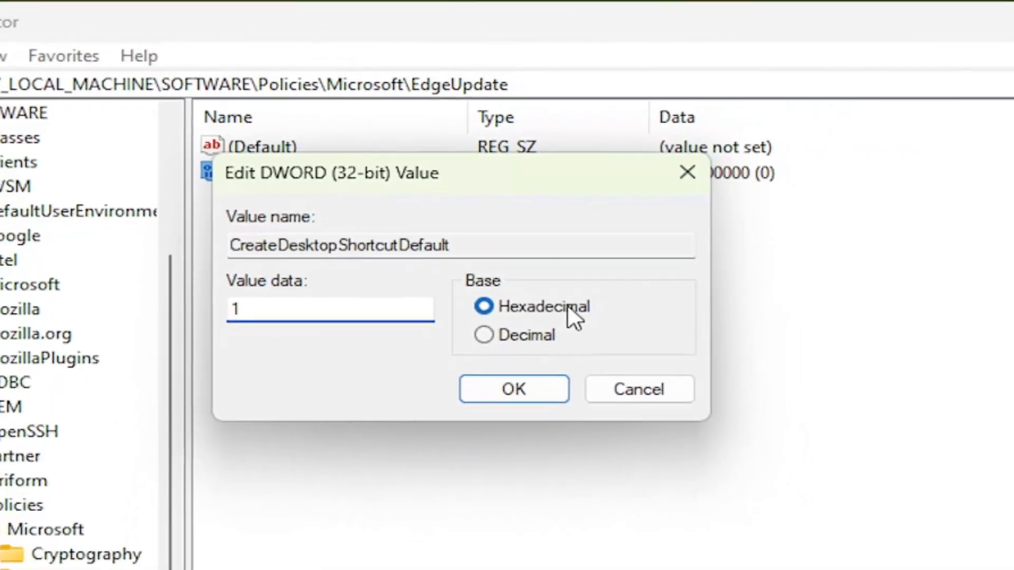
pyautogui.click(513, 388)
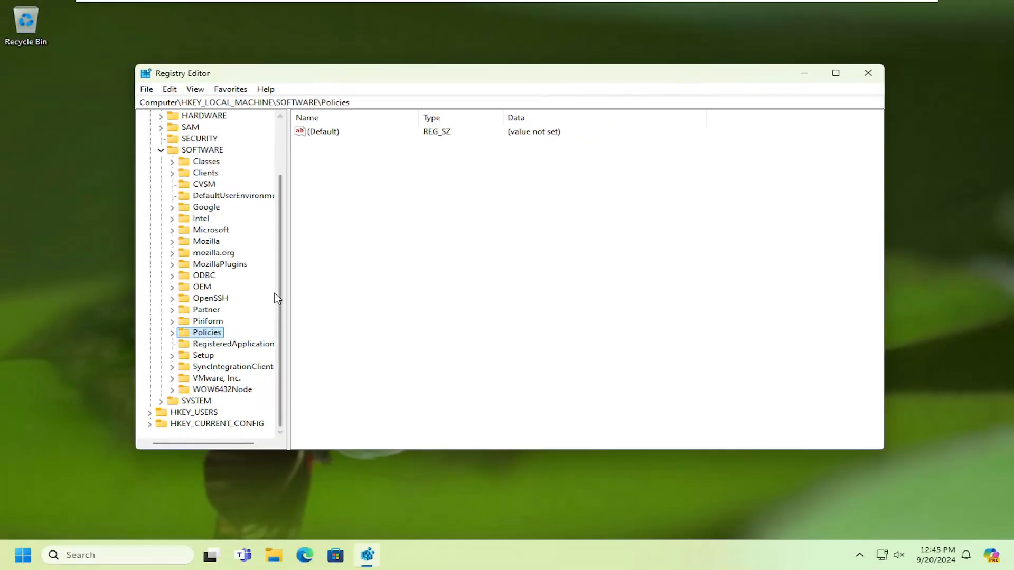
# Close Registry Editor and restart the PC from the Start power menu.
pyautogui.click(221, 149)
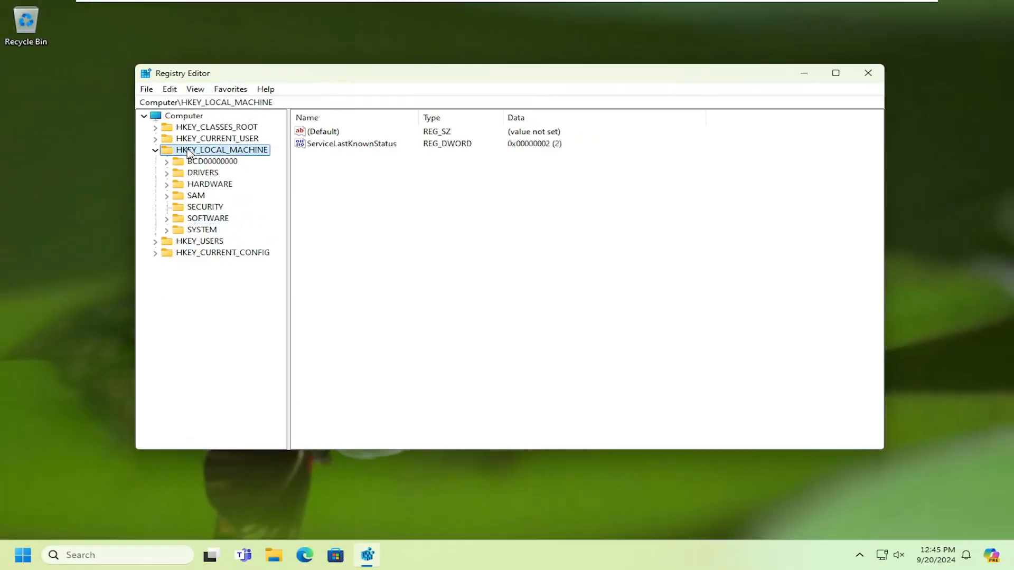
pyautogui.click(868, 73)
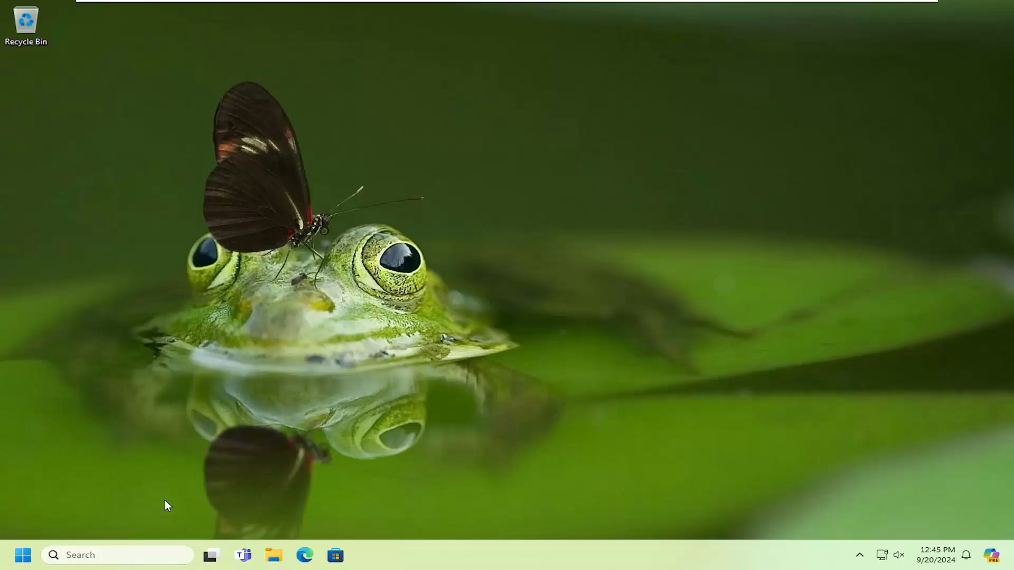
pyautogui.rightClick(24, 554)
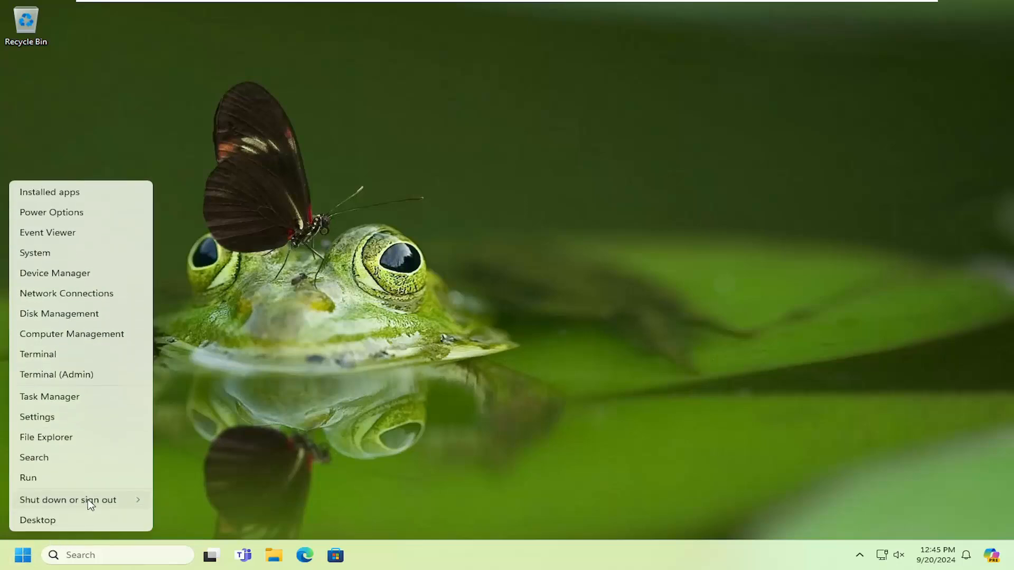
pyautogui.click(68, 500)
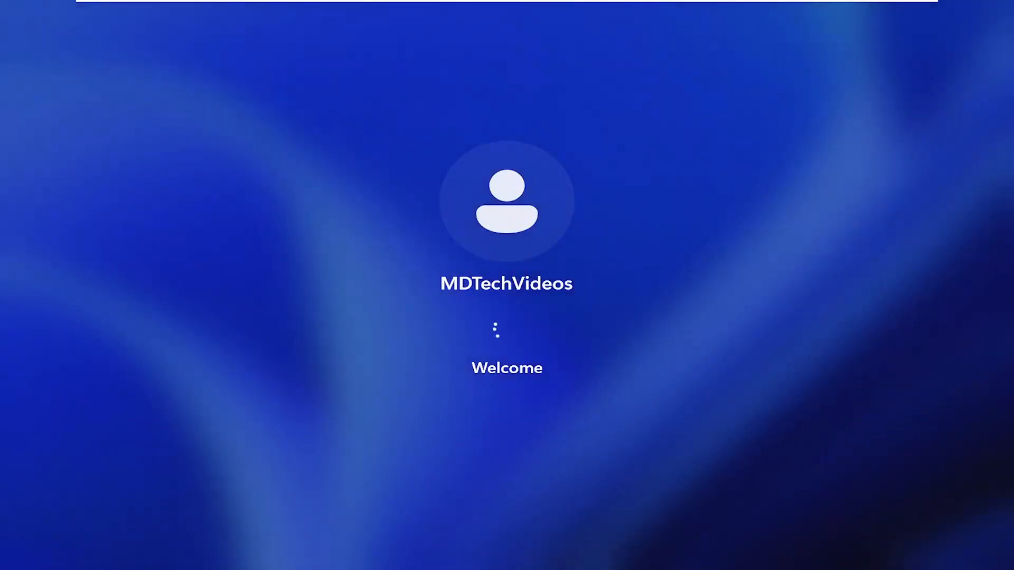